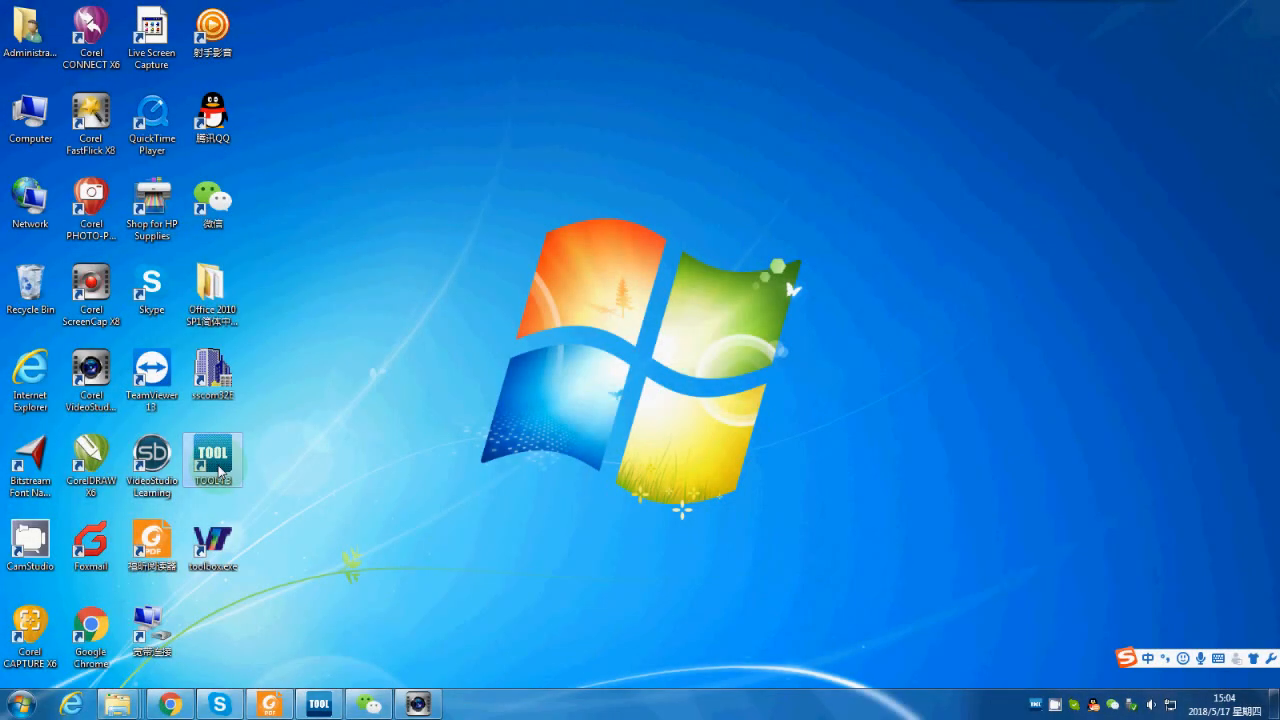
Launch TOOL 4.3 from the desktop with the previous project loaded
double_click(212, 456)
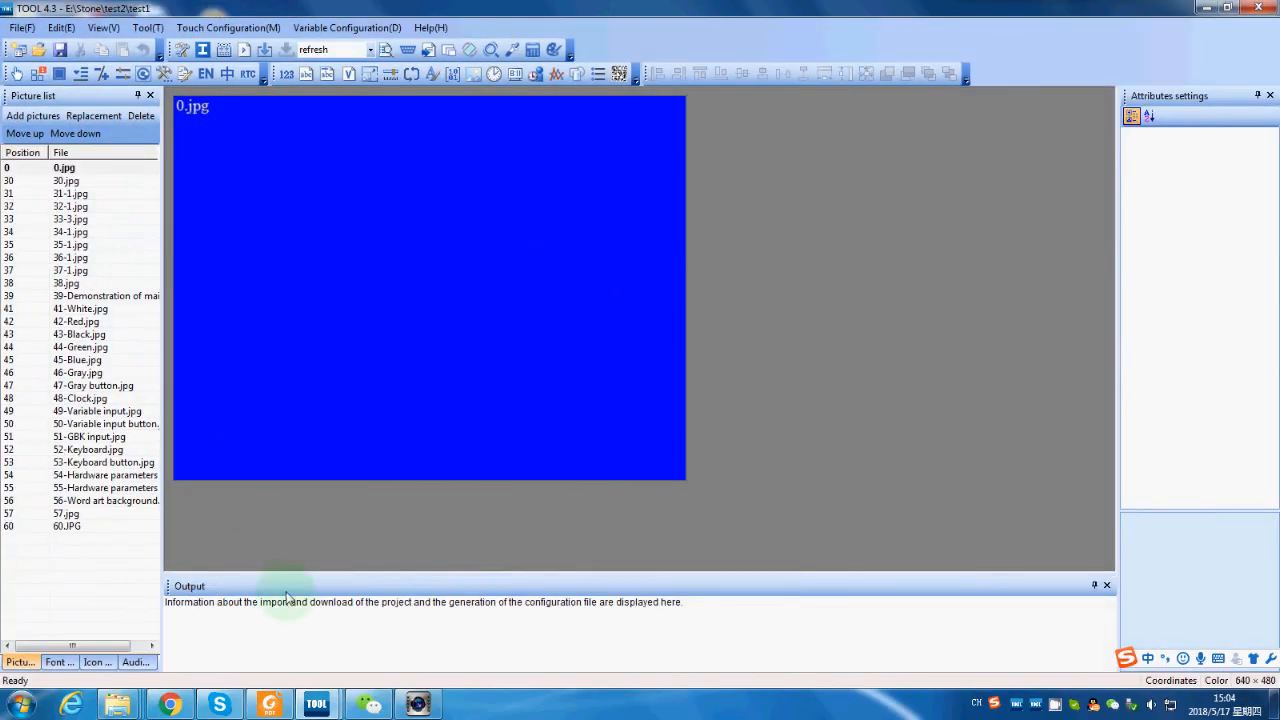
mouse_move(248, 318)
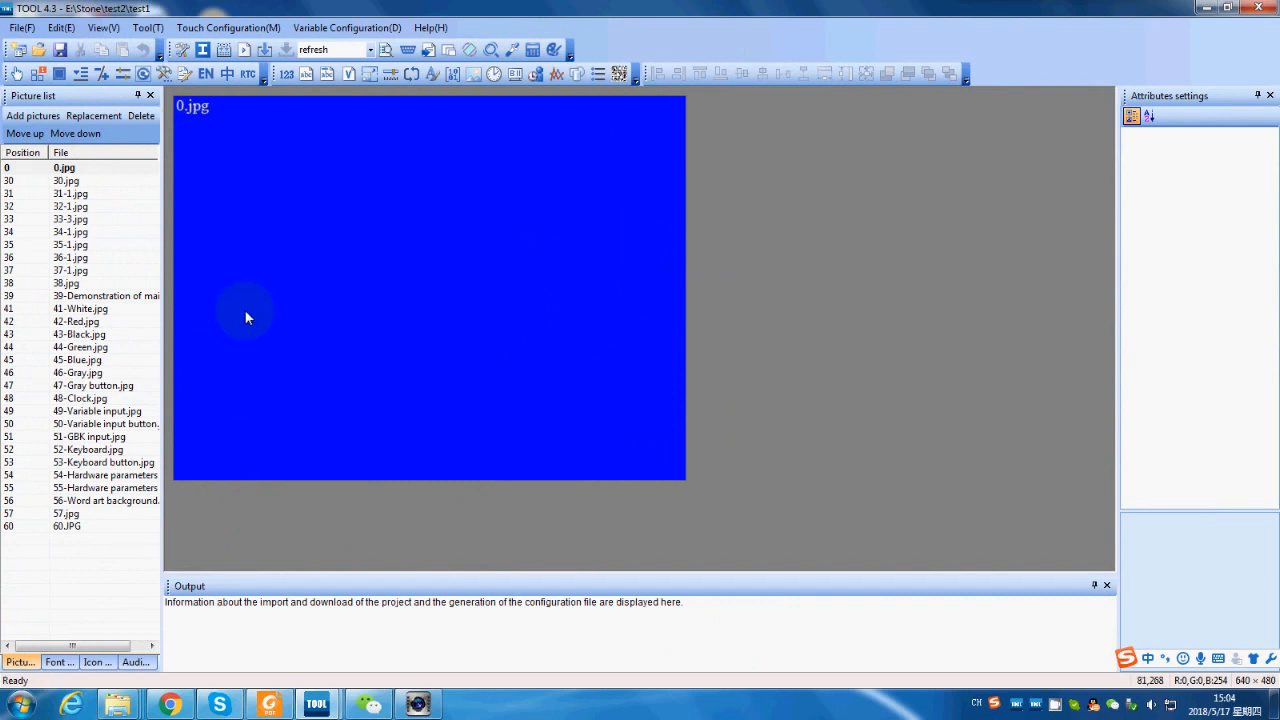
left_click(20, 28)
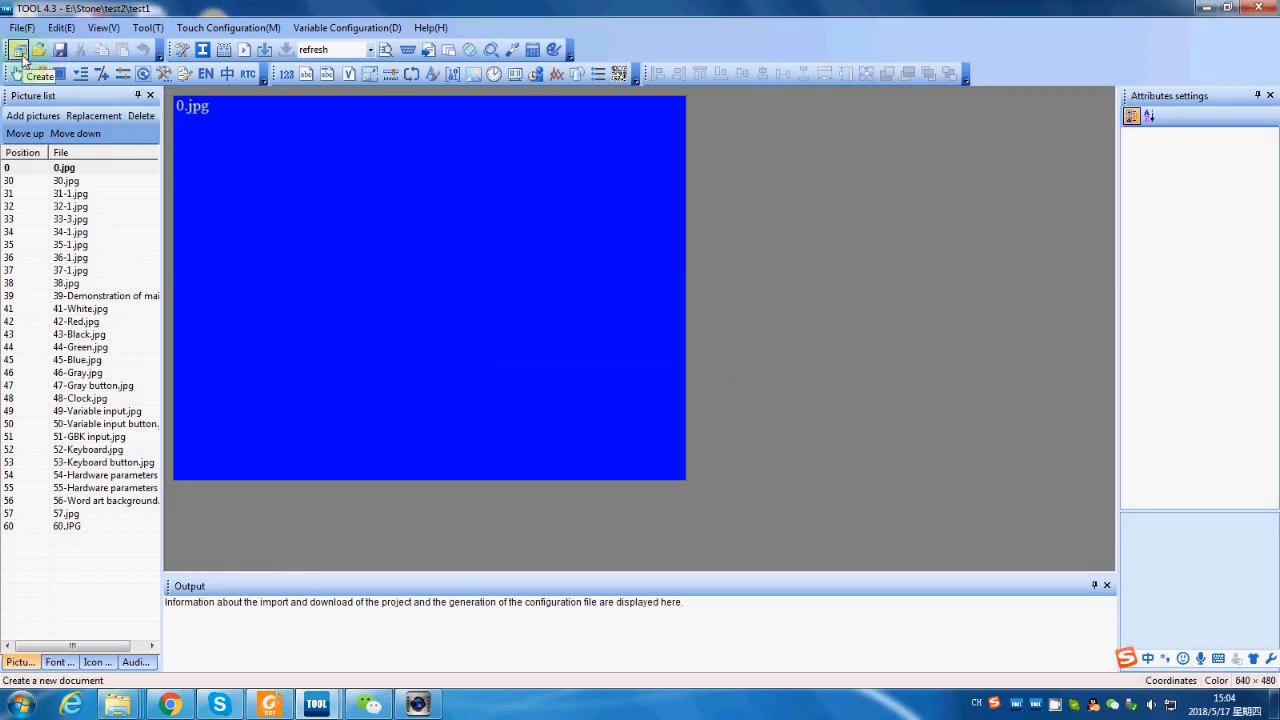
Create project test2 at E:\Stone\test2 with 640×480 screen pixels, declining to save the old one
left_click(22, 62)
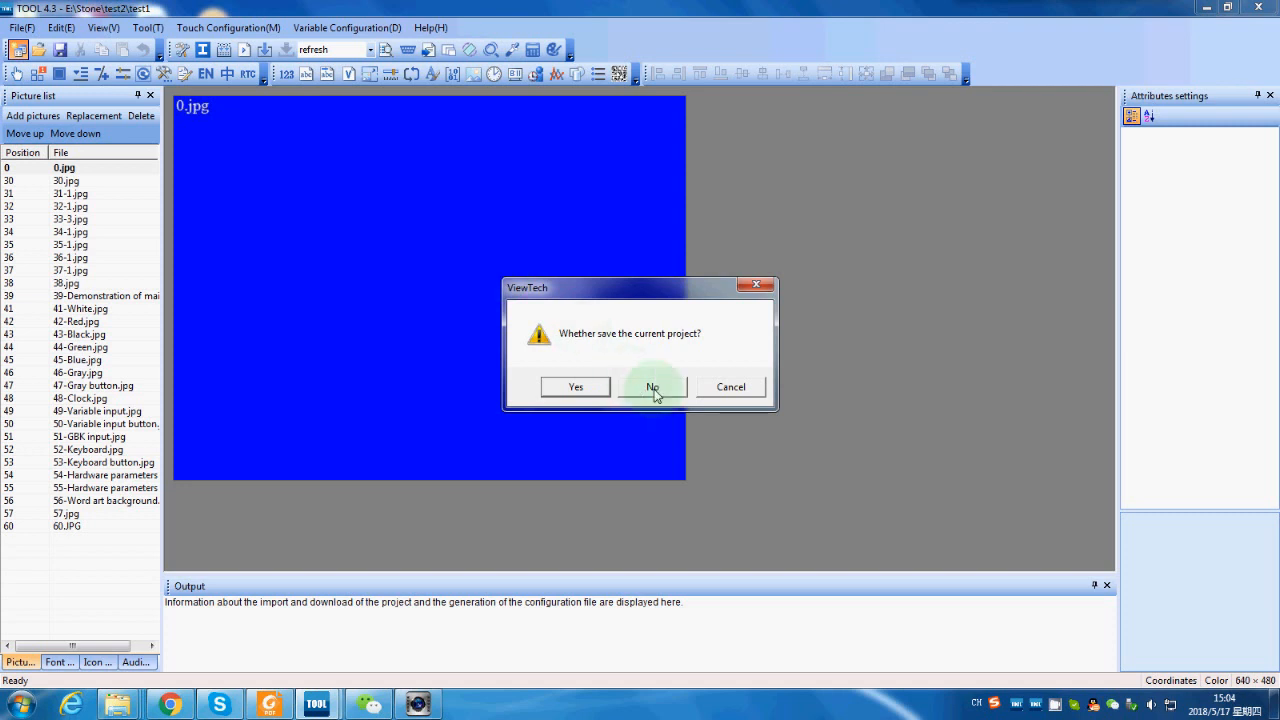
left_click(652, 388)
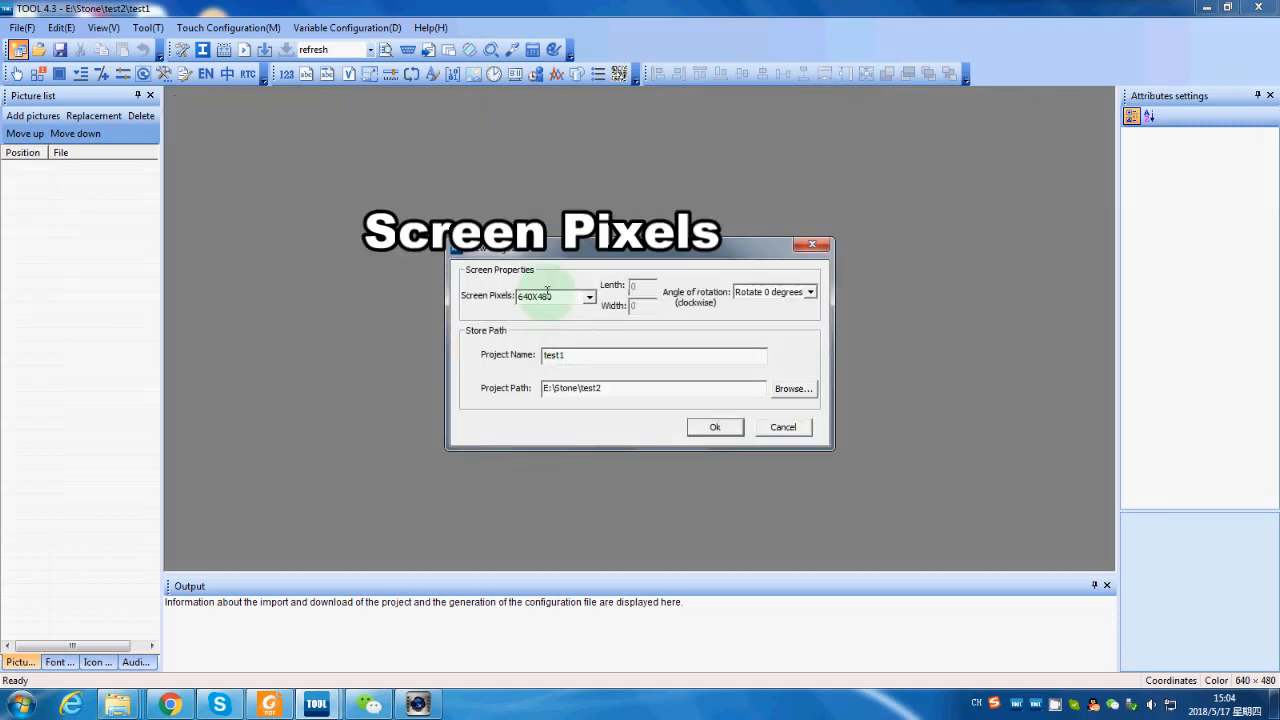
left_click(588, 296)
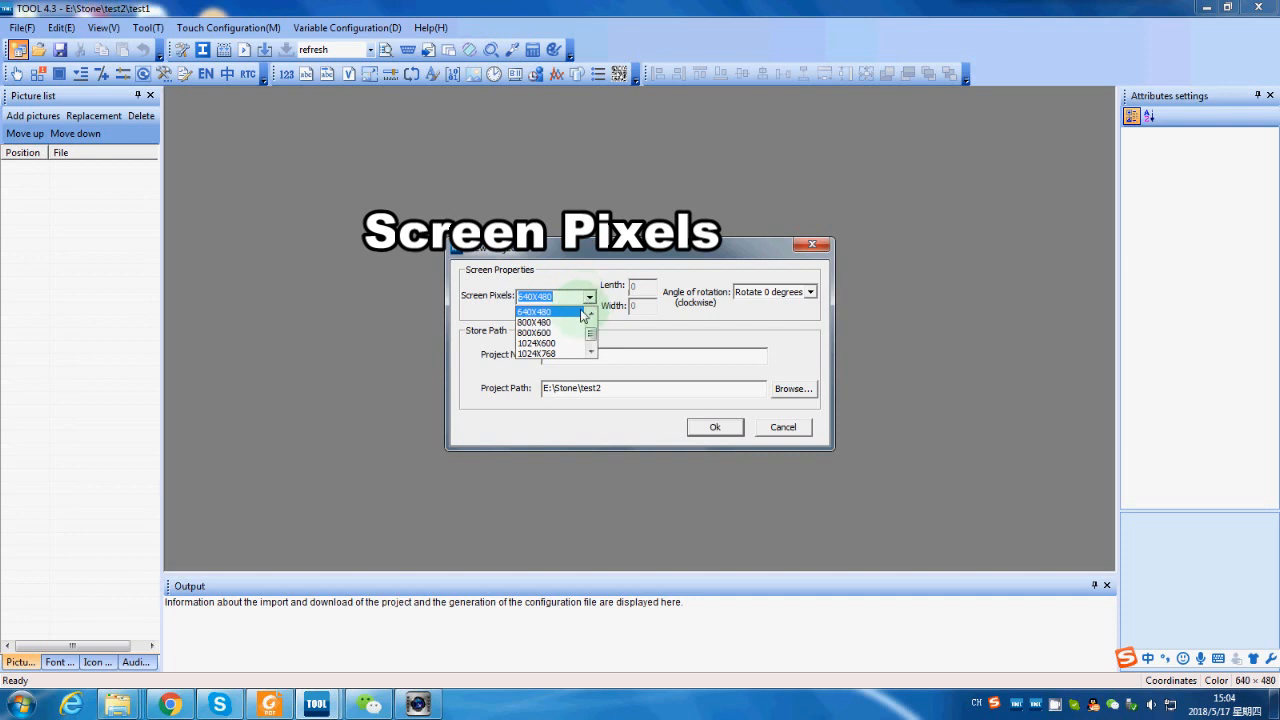
mouse_move(550, 320)
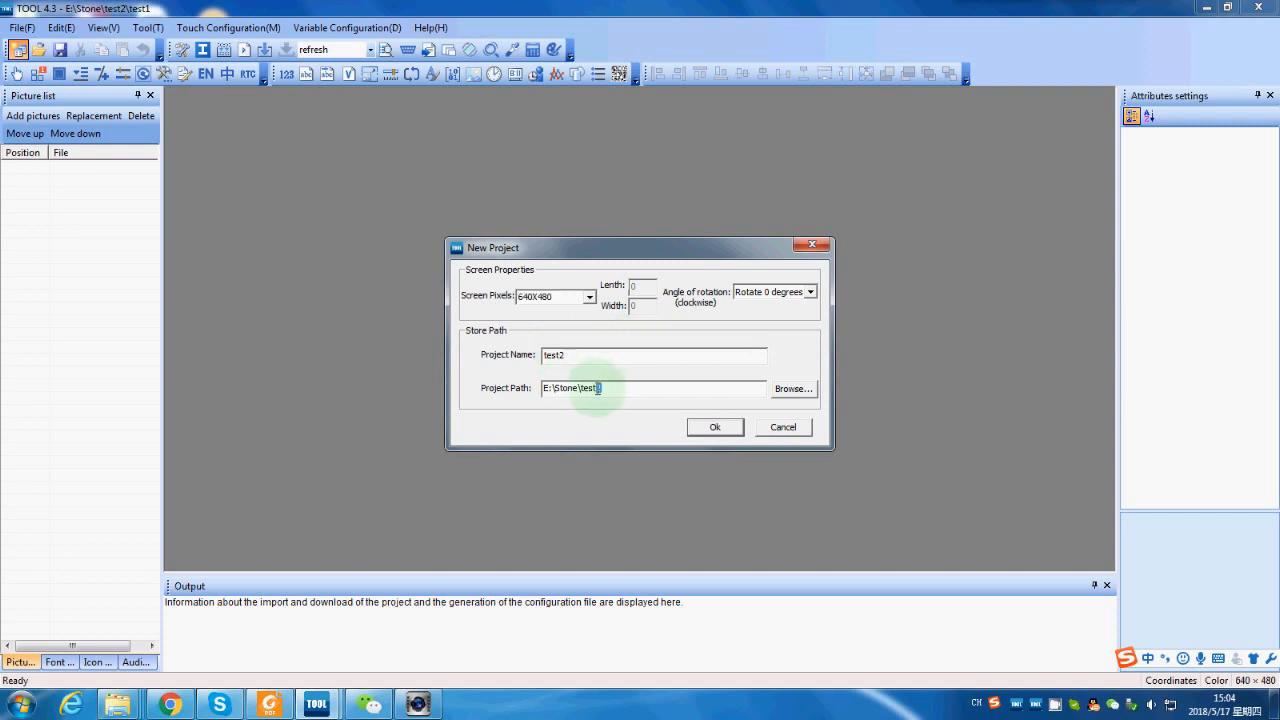
mouse_move(668, 424)
type("2")
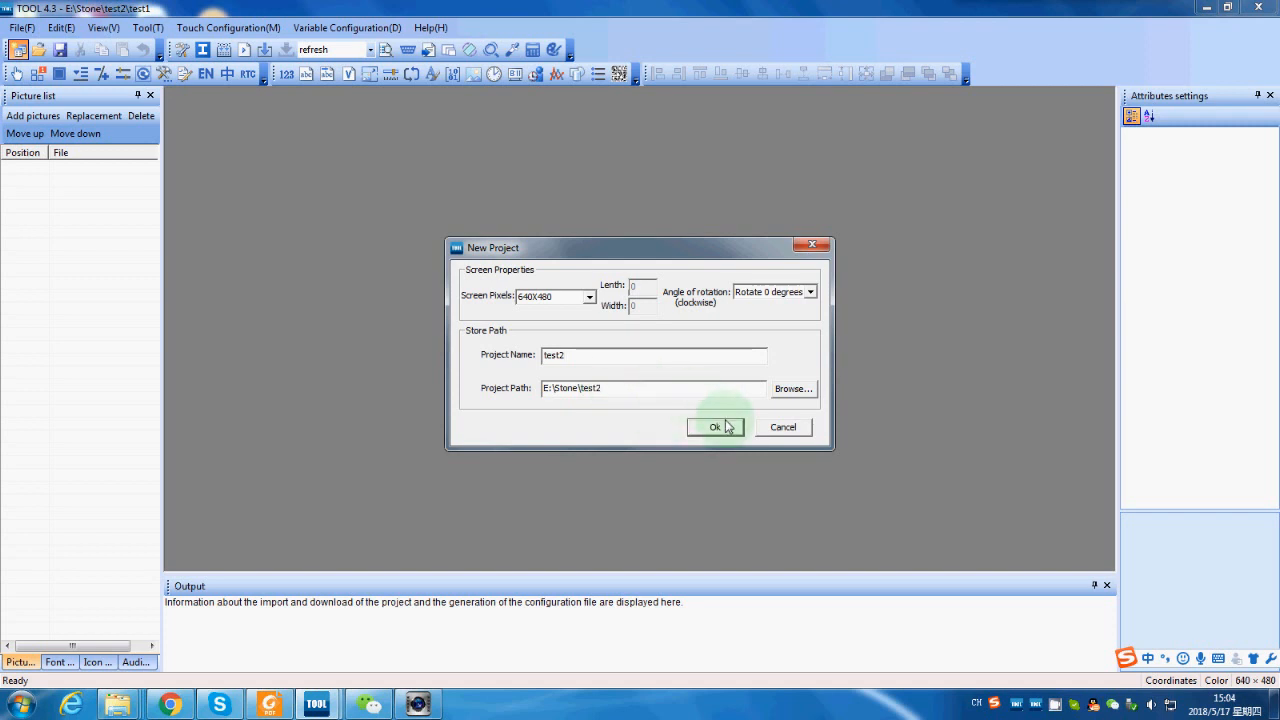
left_click(716, 428)
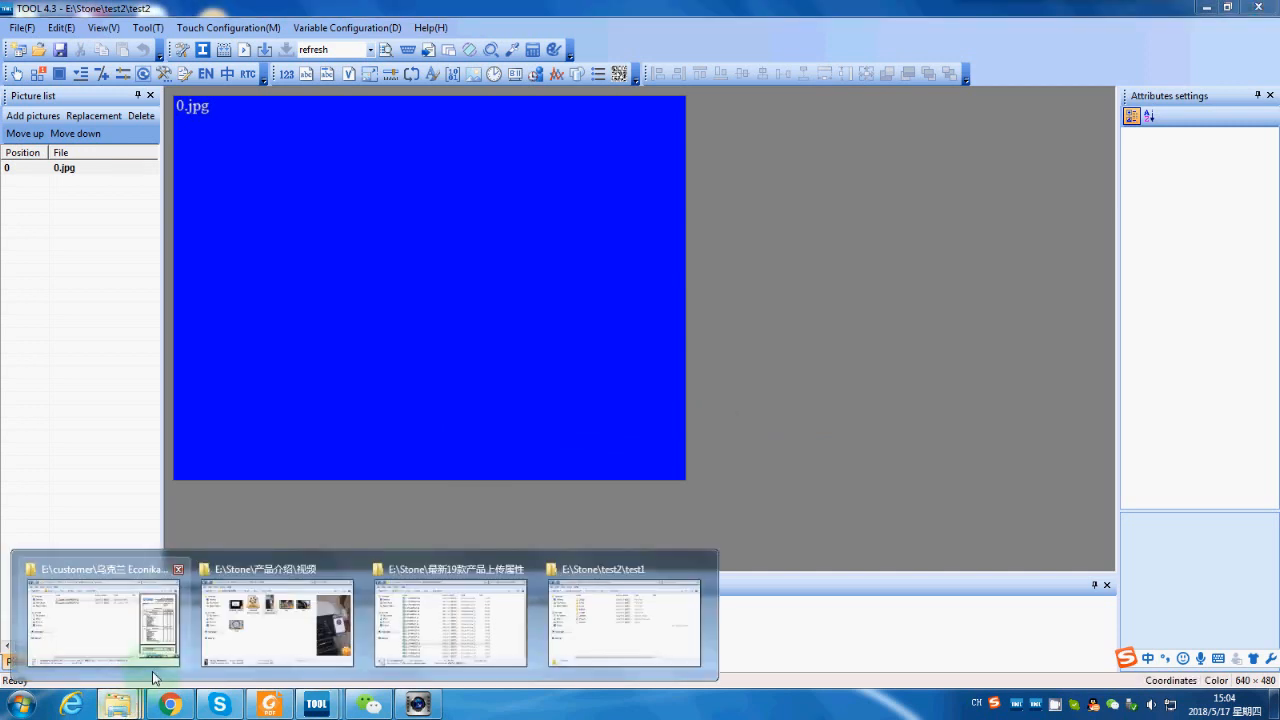
left_click(624, 624)
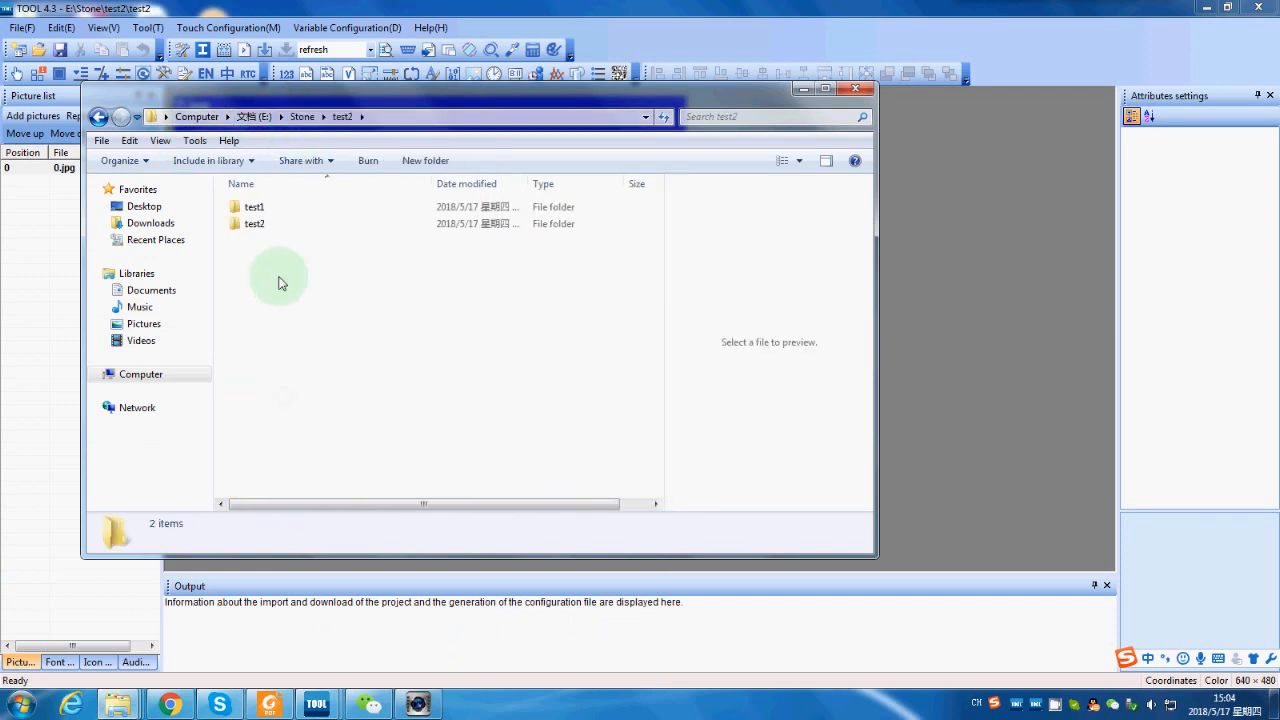
mouse_move(280, 228)
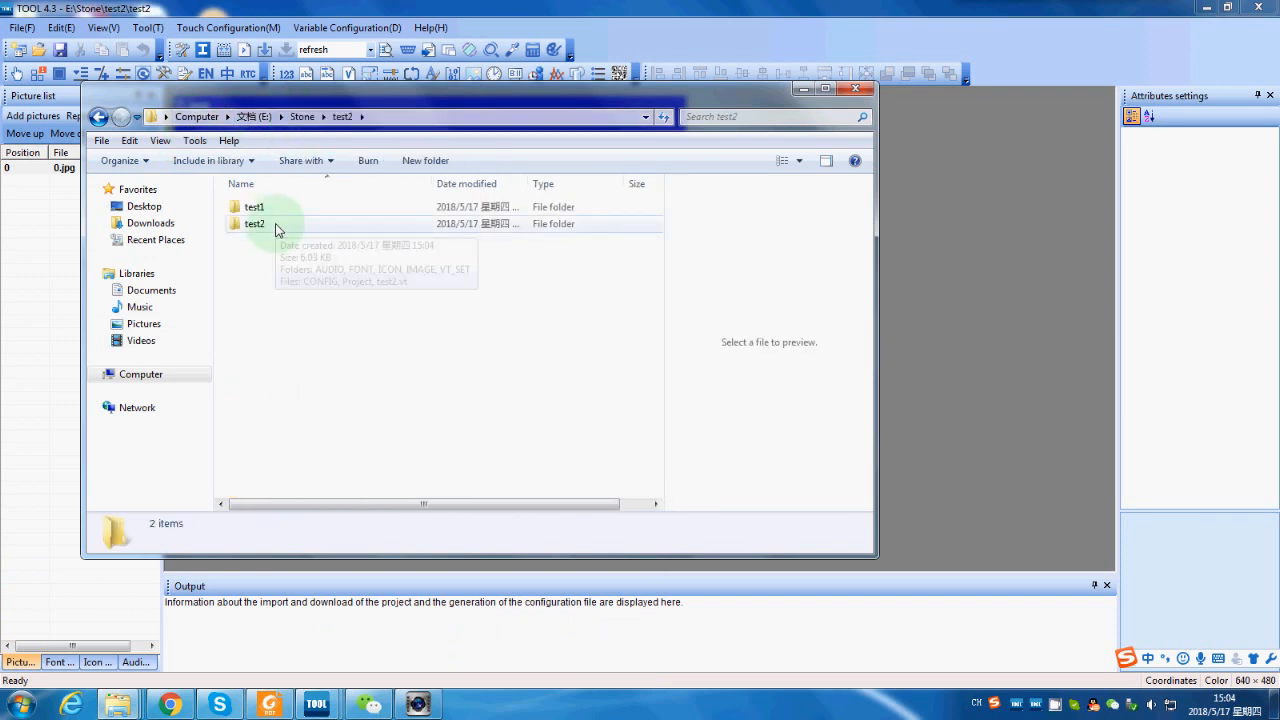
Inspect the test2 folder's IMAGE subfolder in Explorer and return to TOOL
double_click(252, 224)
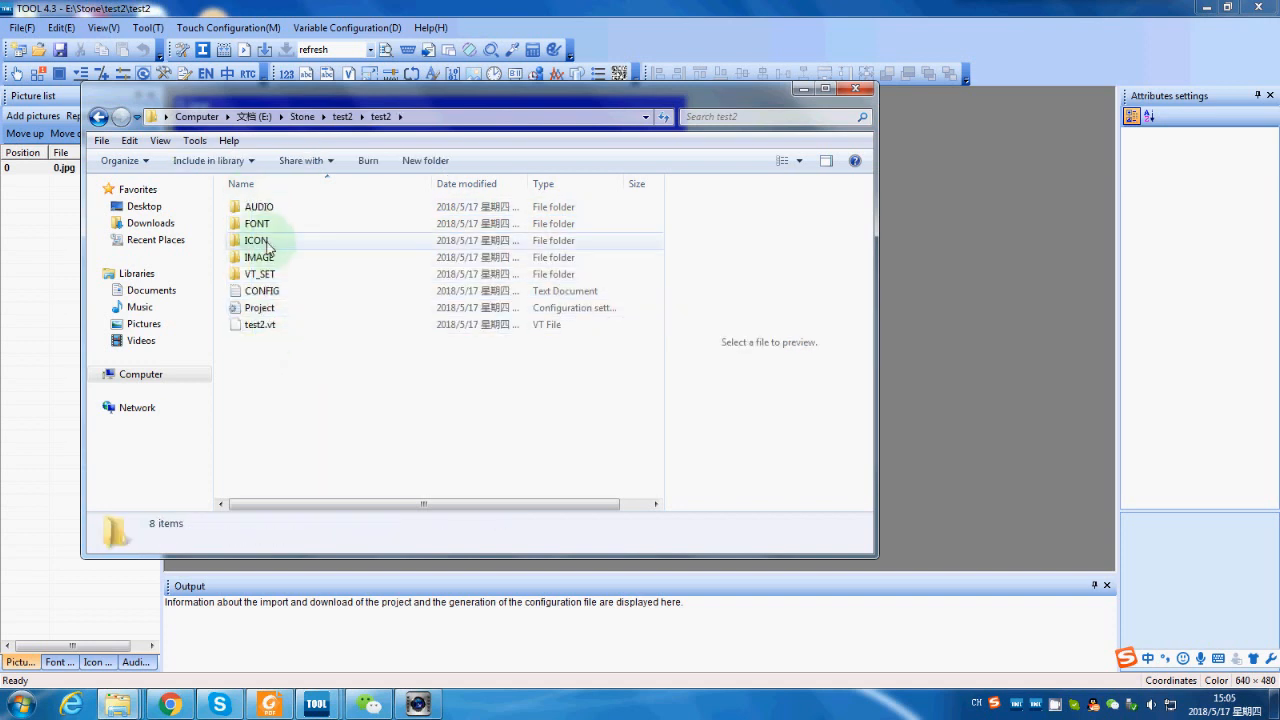
left_click(260, 256)
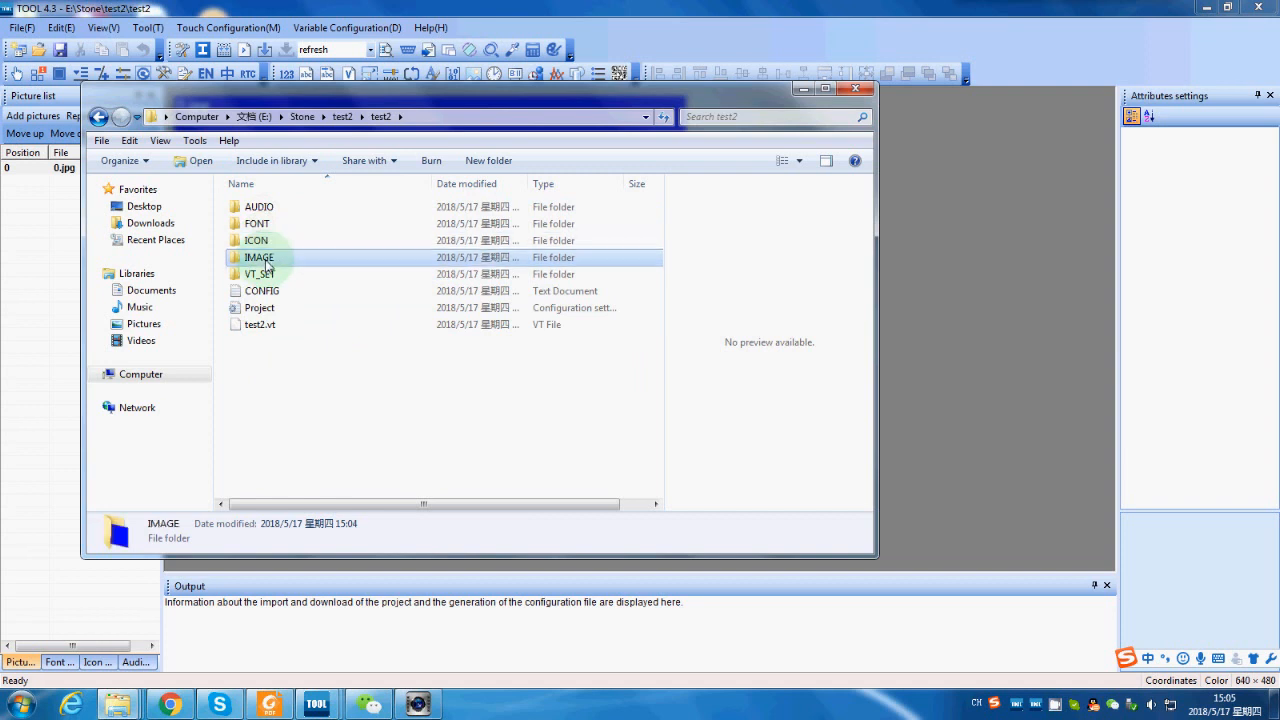
left_click(260, 274)
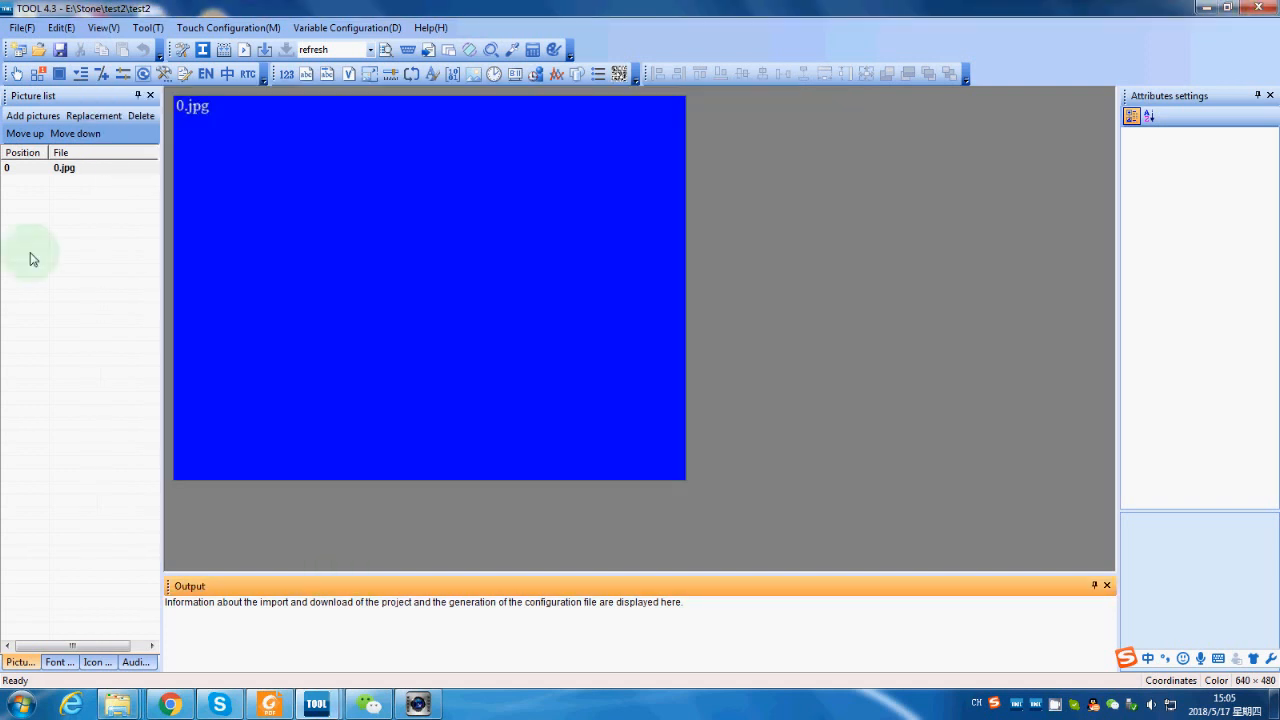
Import the numbered images 0.jpg through 60.JPG from the IMAGE folder into the picture list
left_click(32, 114)
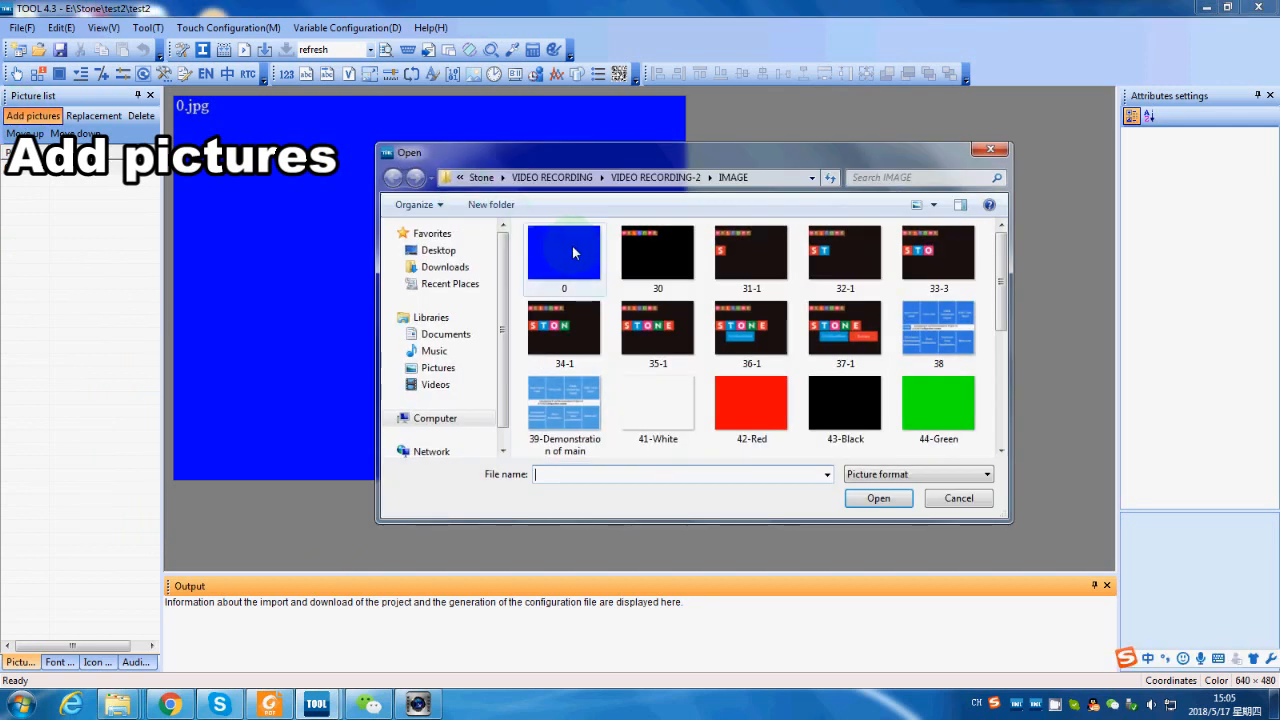
scroll("down", 3)
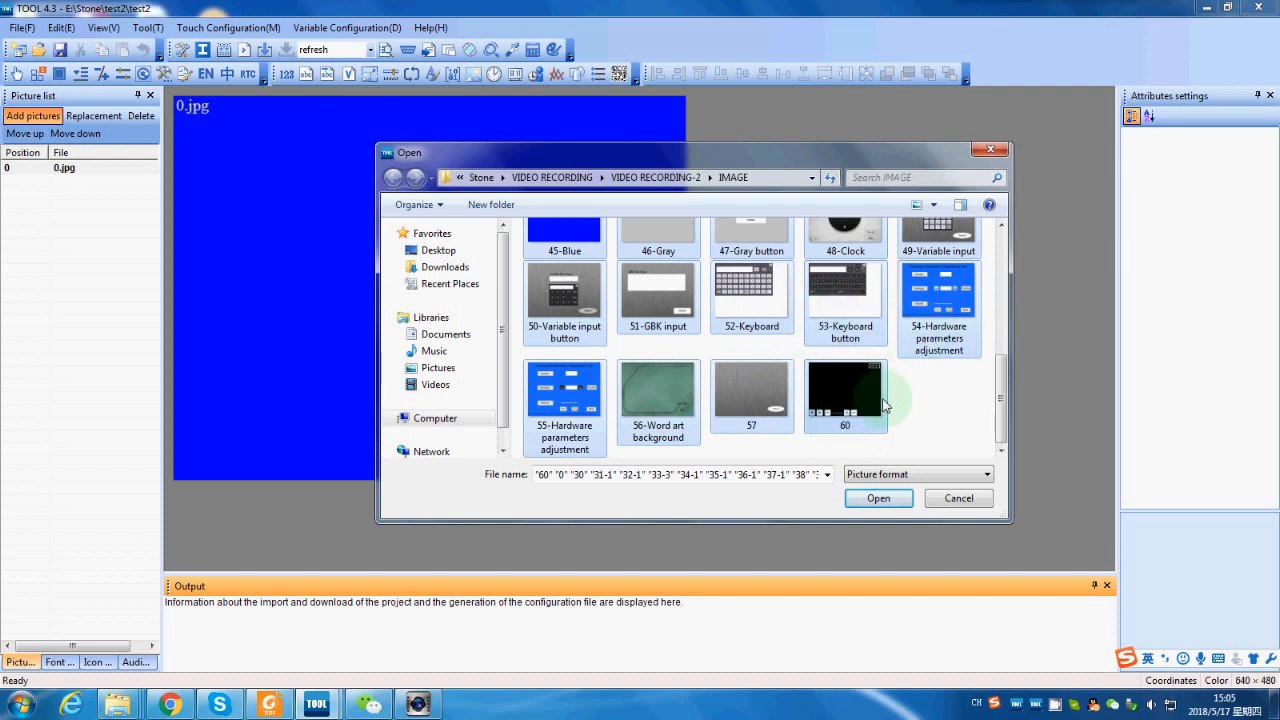
mouse_move(890, 430)
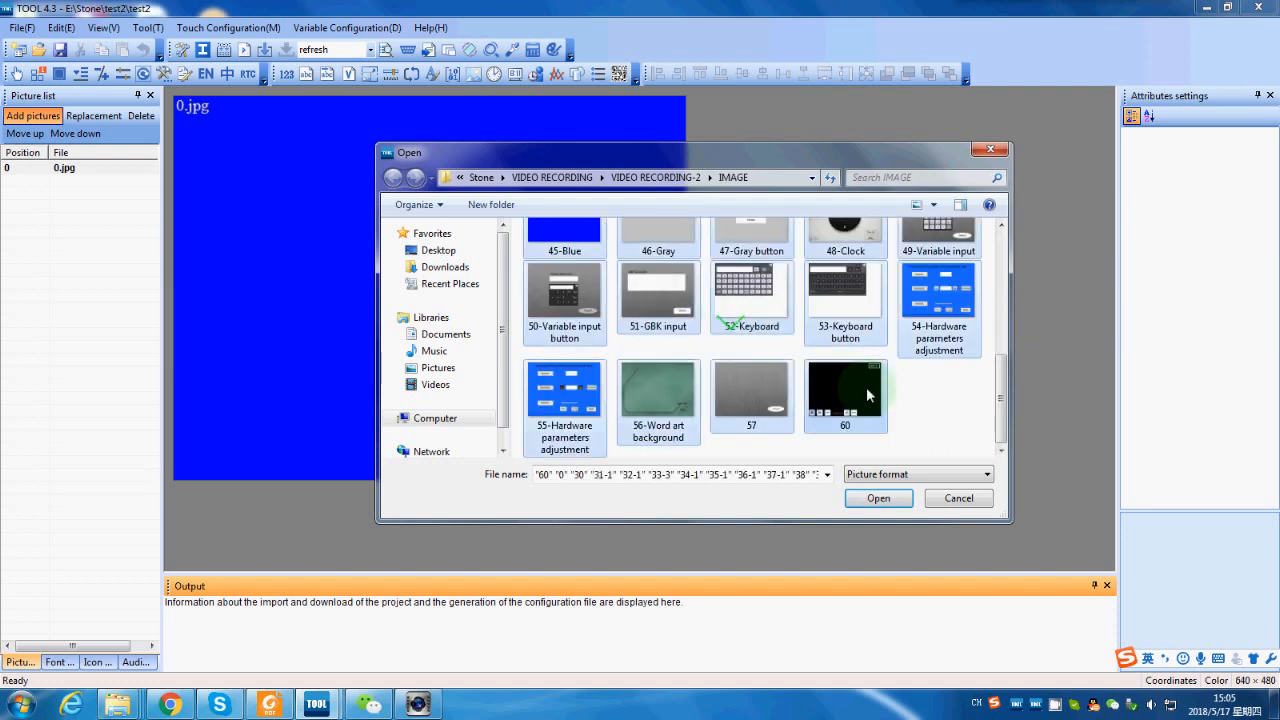
left_click(876, 498)
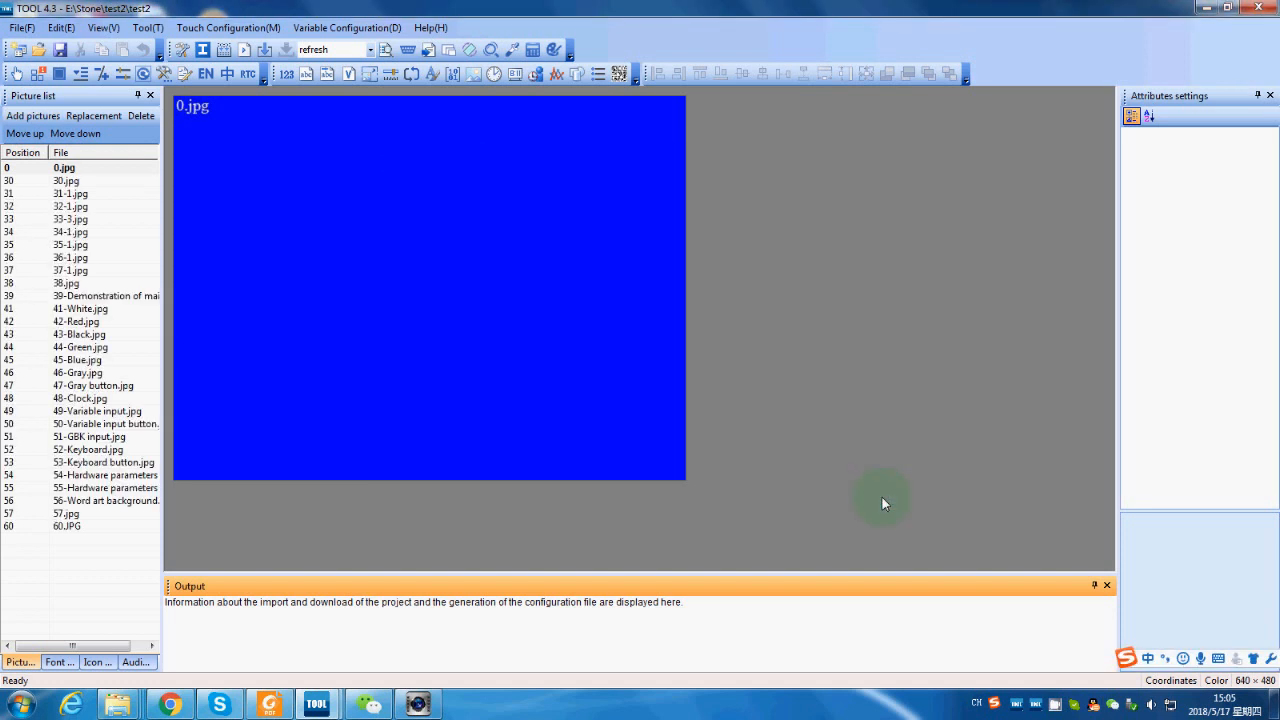
Preview the WELCOME and STONE pictures, then view the empty icon and audio lists
left_click(64, 180)
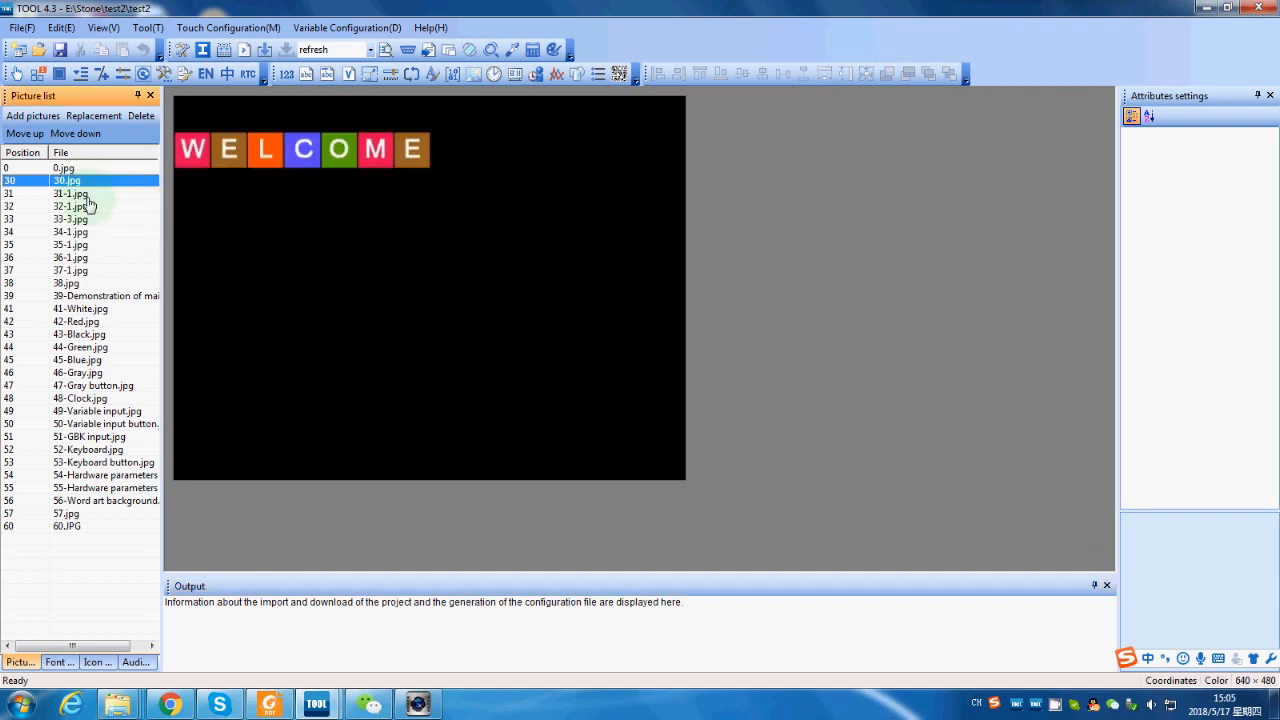
left_click(70, 244)
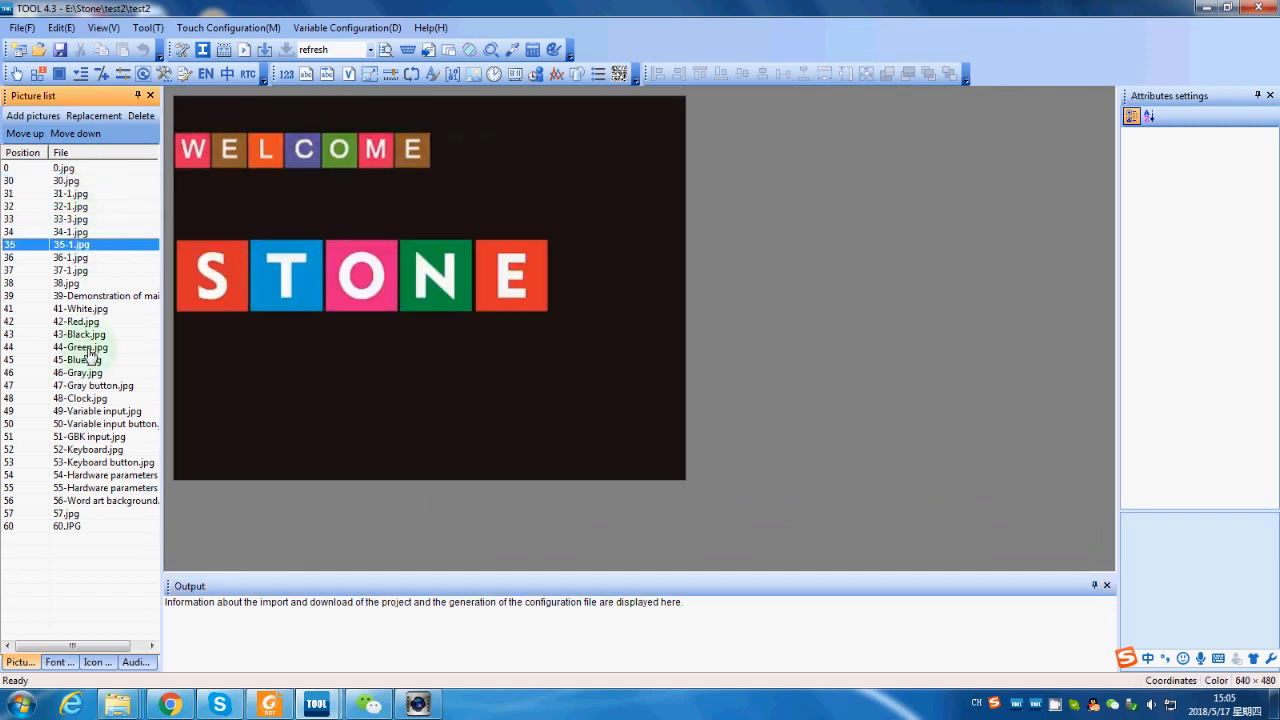
left_click(96, 660)
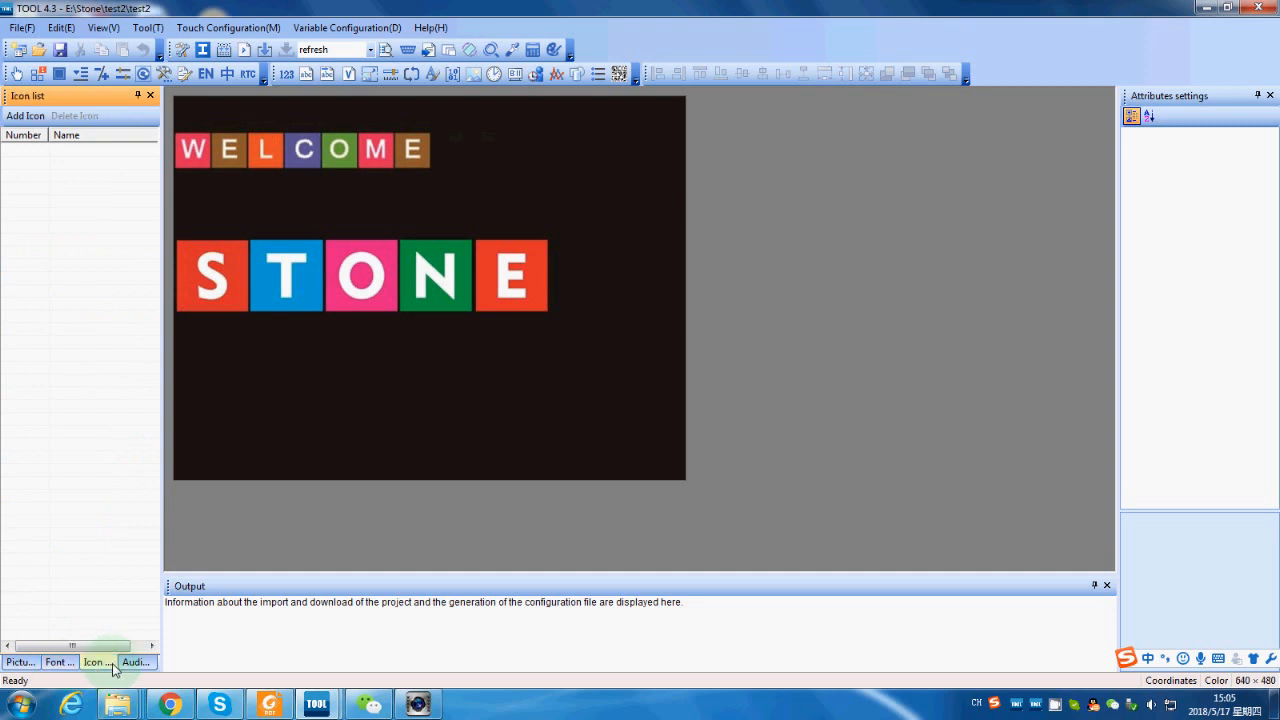
left_click(136, 662)
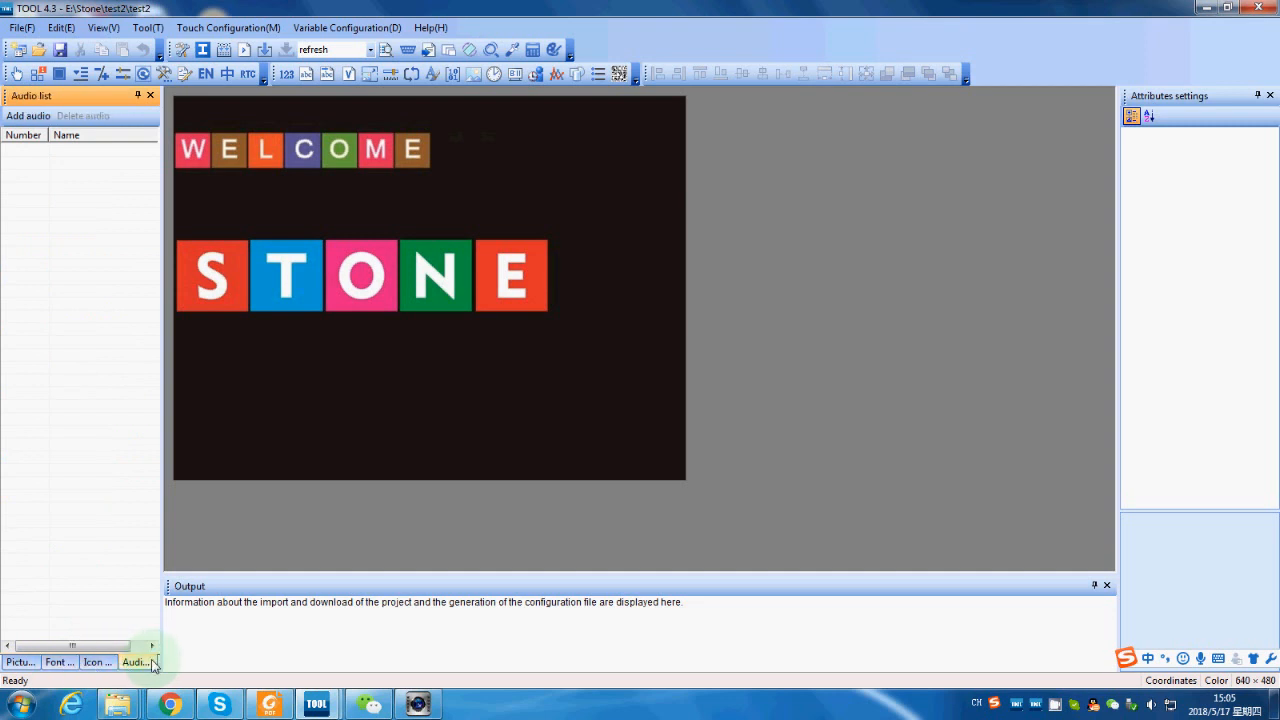
mouse_move(56, 92)
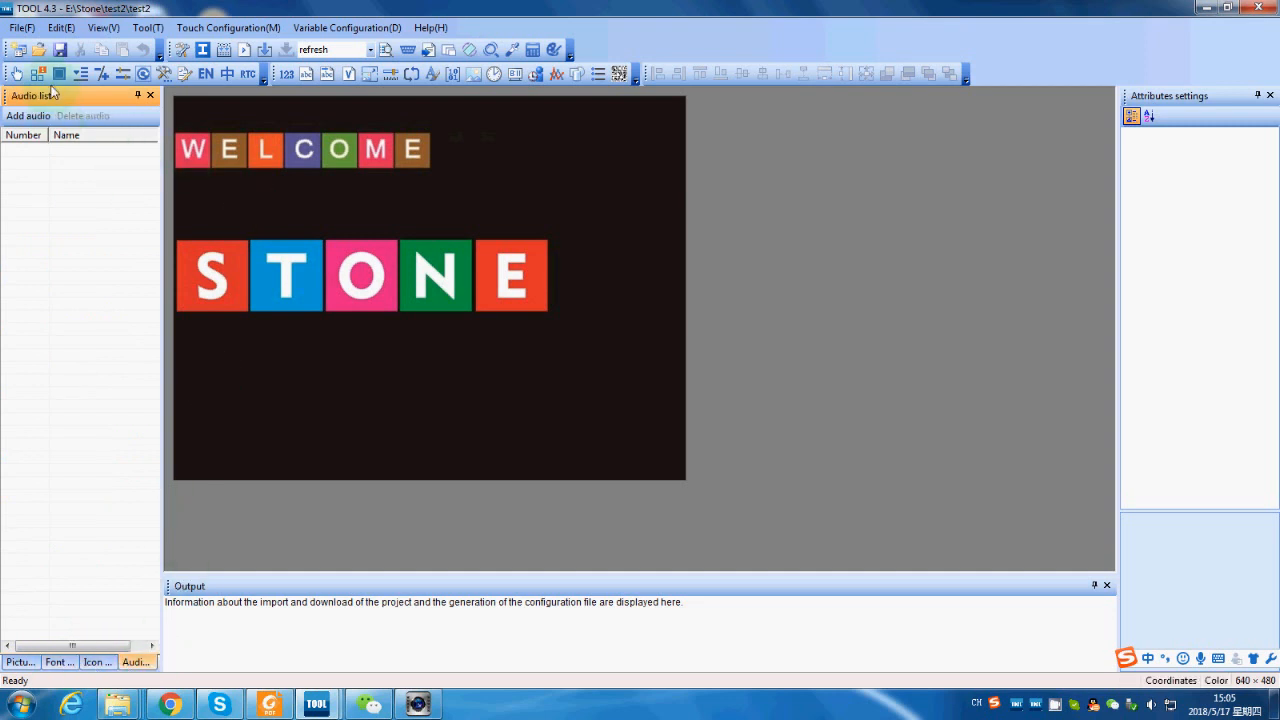